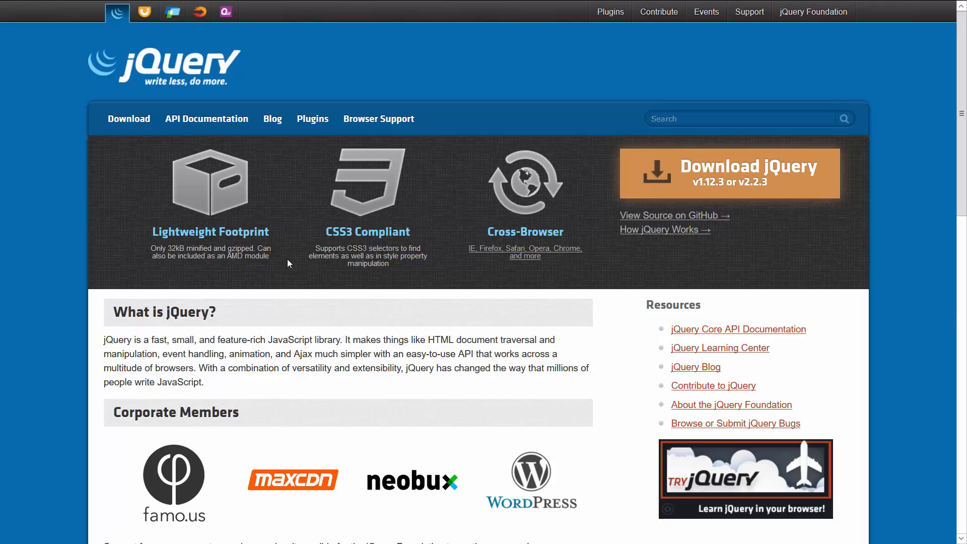
pyautogui.moveTo(465, 137)
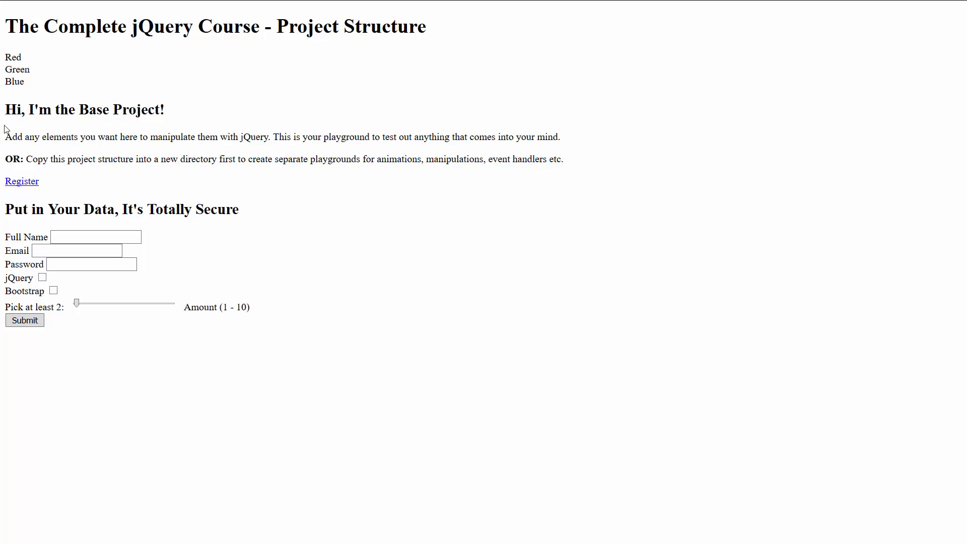
pyautogui.moveTo(233, 204)
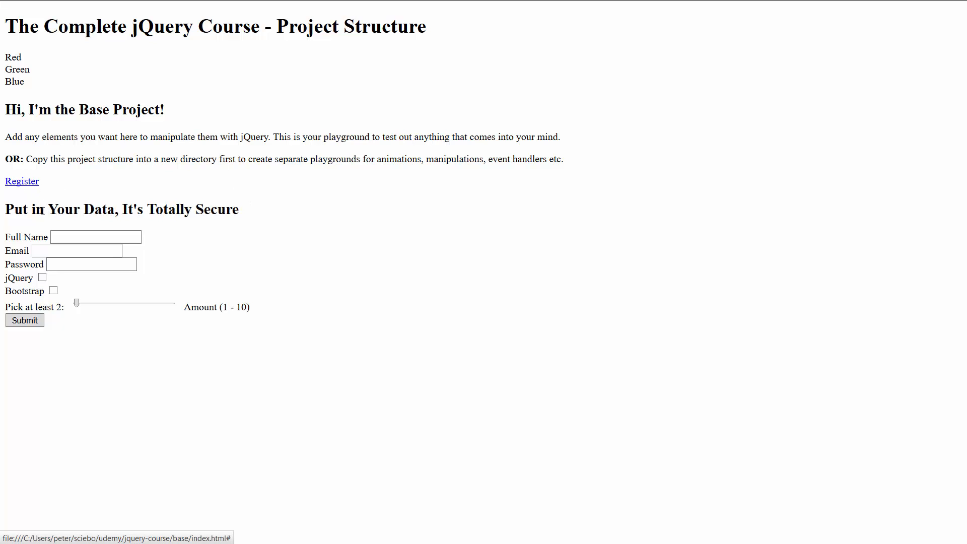
pyautogui.moveTo(392, 211)
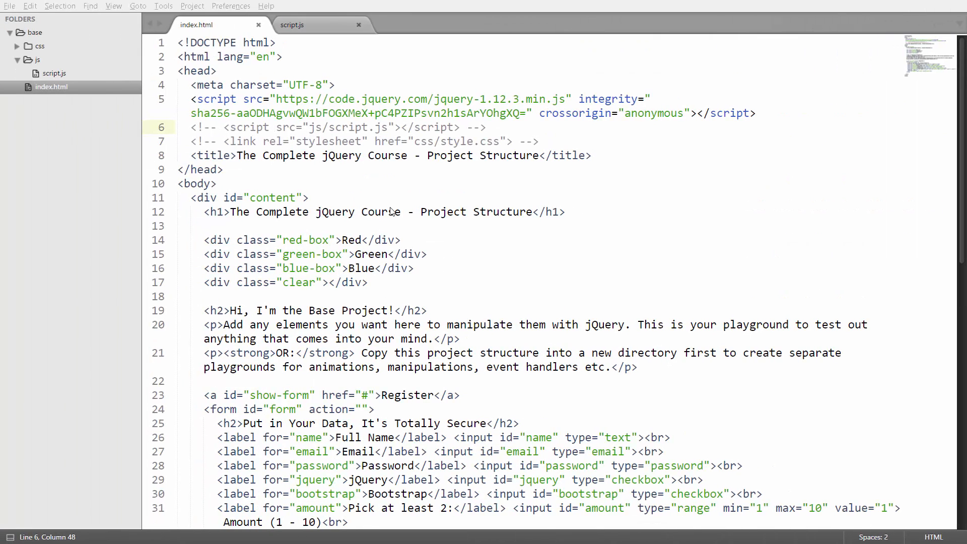
# Uncomment the css/style.css link and js/script.js tag in index.html and save
pyautogui.click(539, 141)
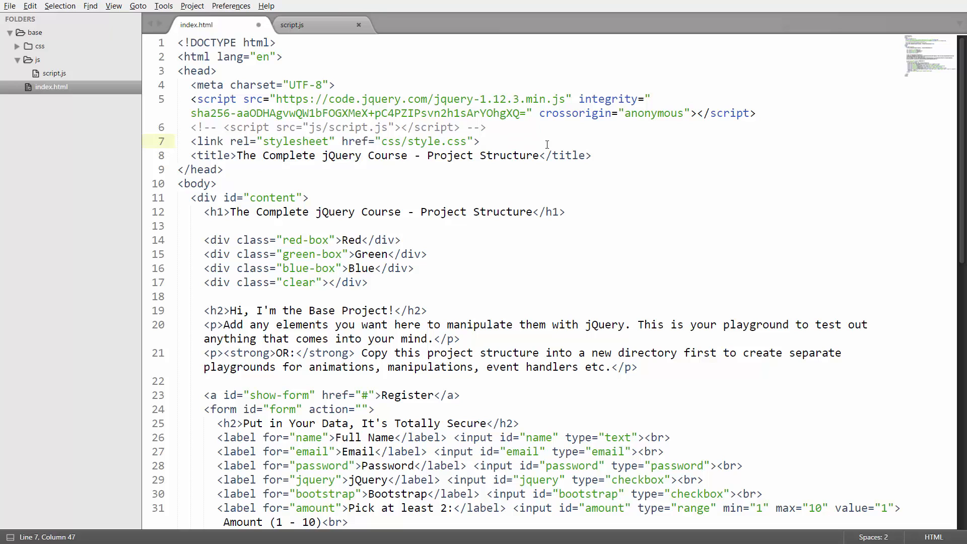
pyautogui.press('ctrl+s')
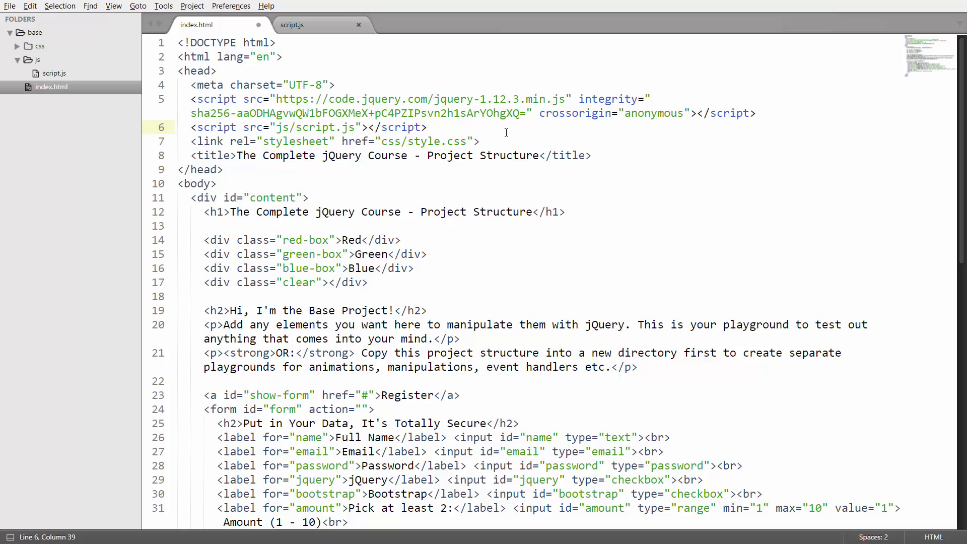
pyautogui.press('ctrl+s')
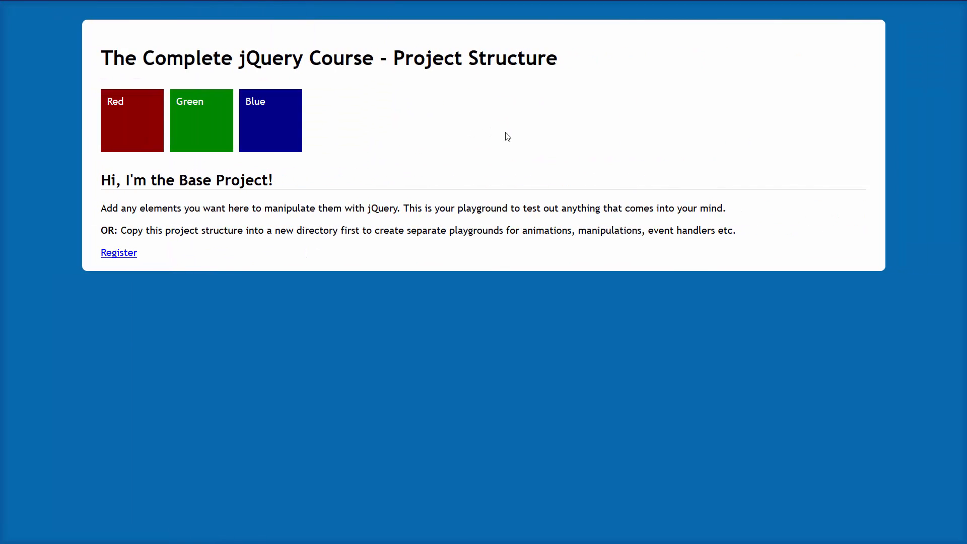
# Fade out the blue box, then toggle the Register form open and closed
pyautogui.click(270, 121)
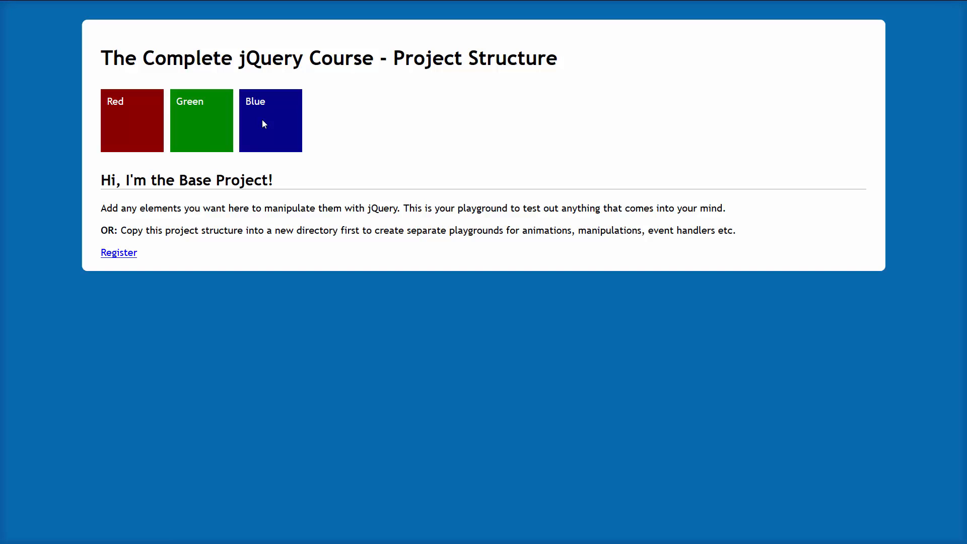
pyautogui.click(270, 121)
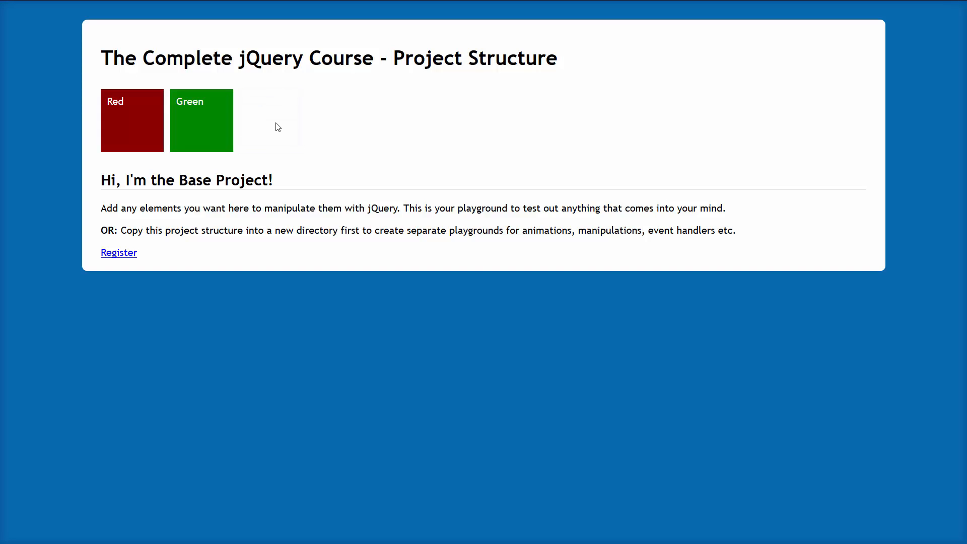
pyautogui.moveTo(251, 126)
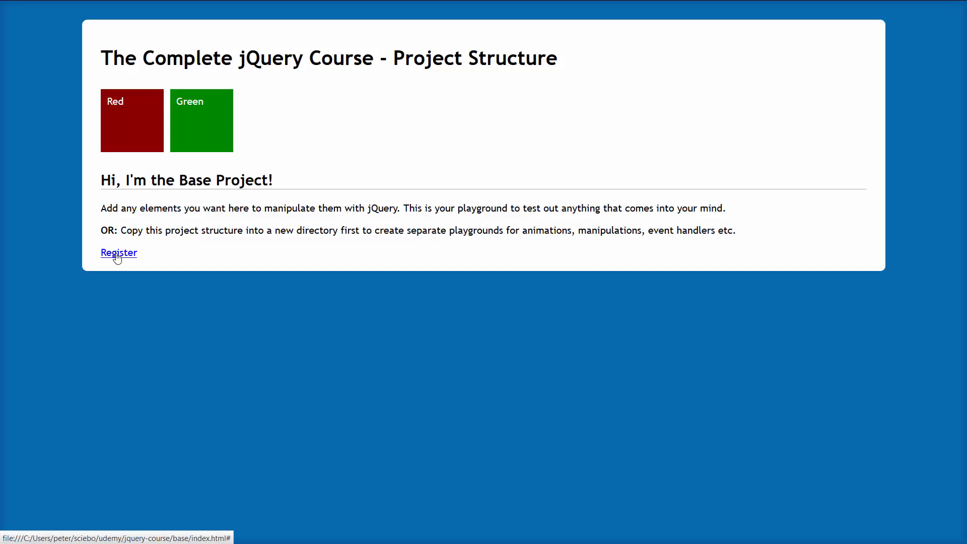
pyautogui.click(118, 253)
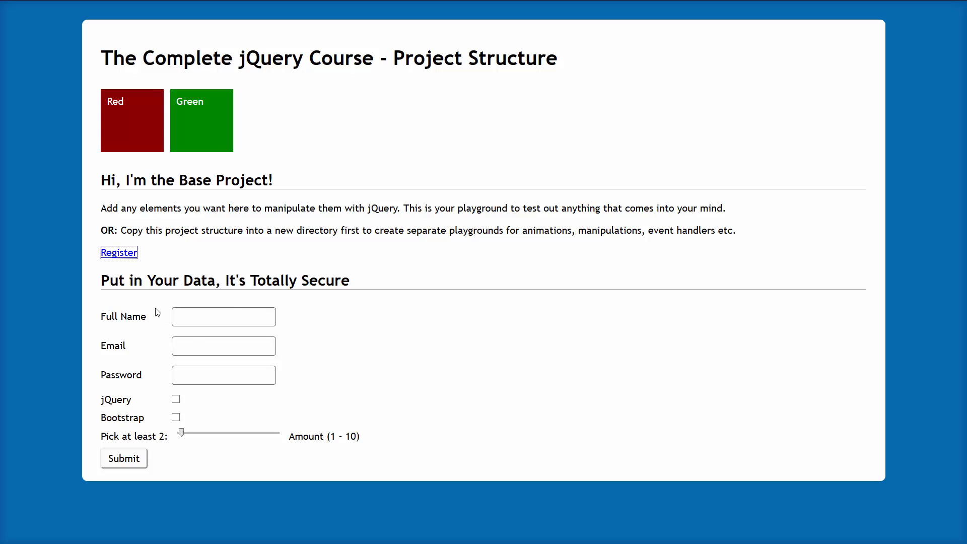
pyautogui.click(118, 252)
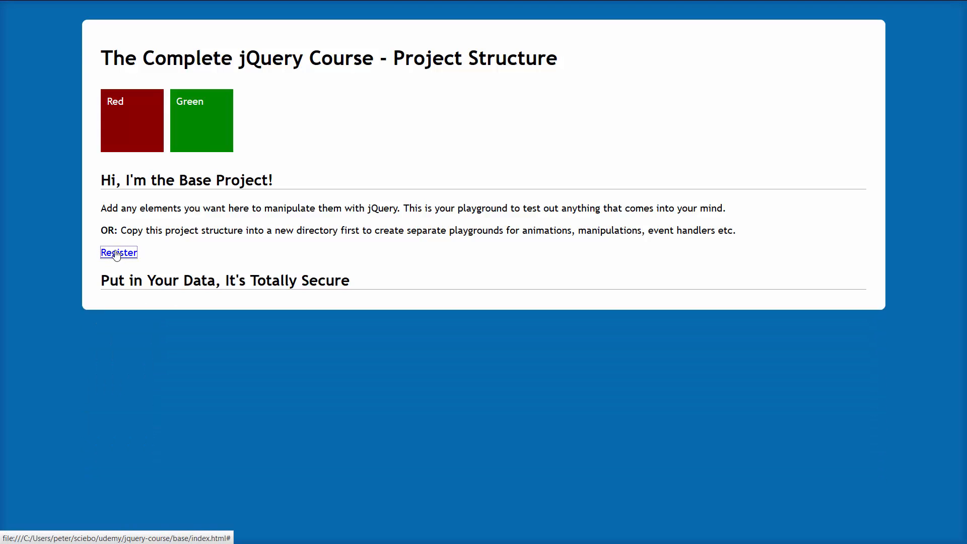
pyautogui.click(118, 252)
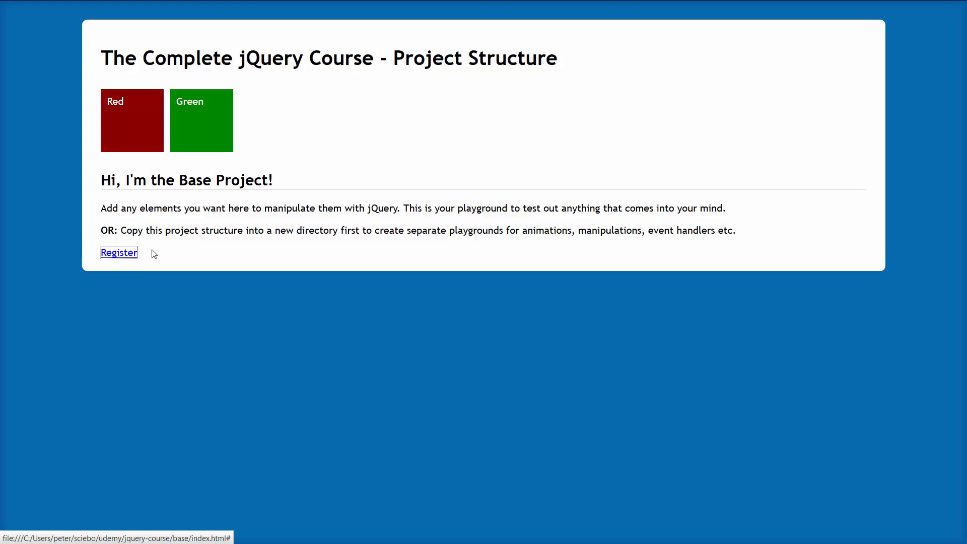
pyautogui.moveTo(185, 259)
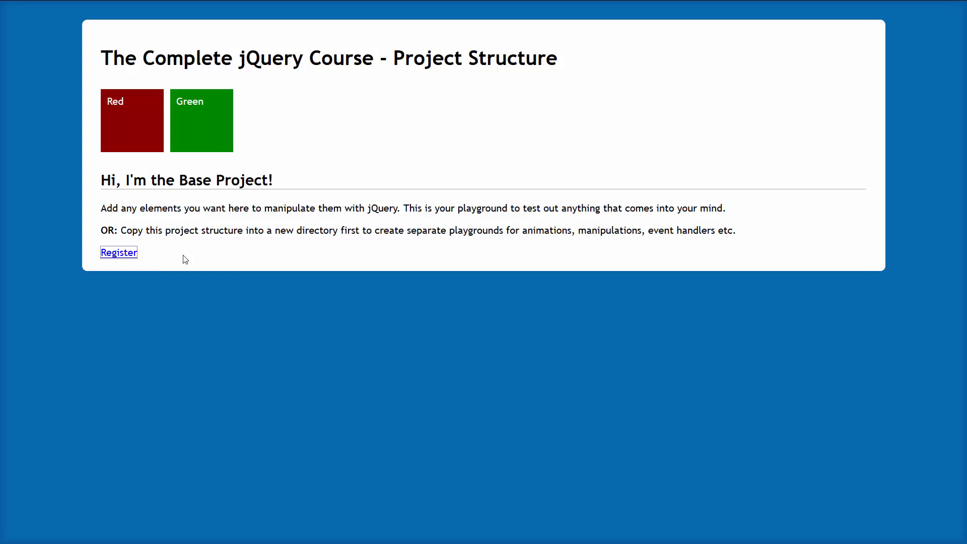
# Switch from the base project page to the jQuery website tab
pyautogui.click(118, 252)
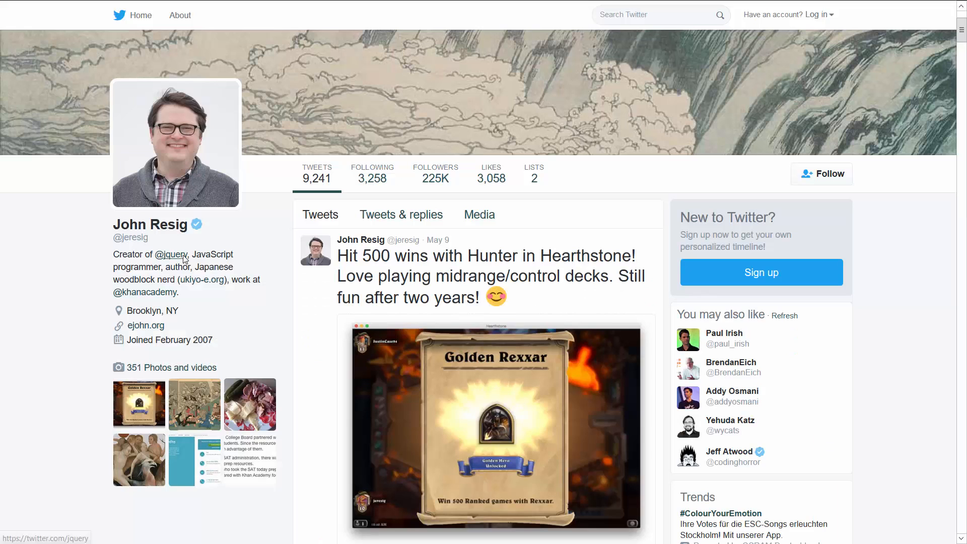
pyautogui.moveTo(143, 142)
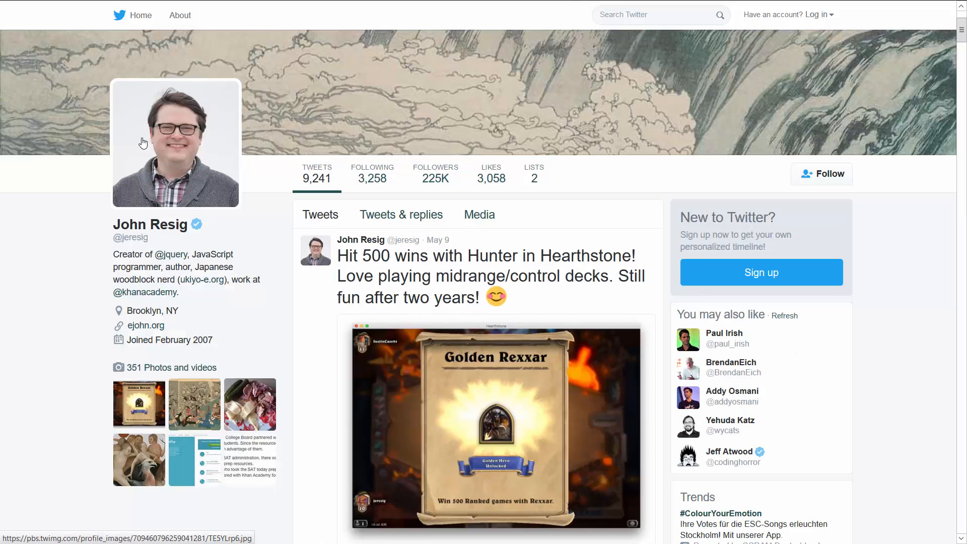
pyautogui.moveTo(147, 121)
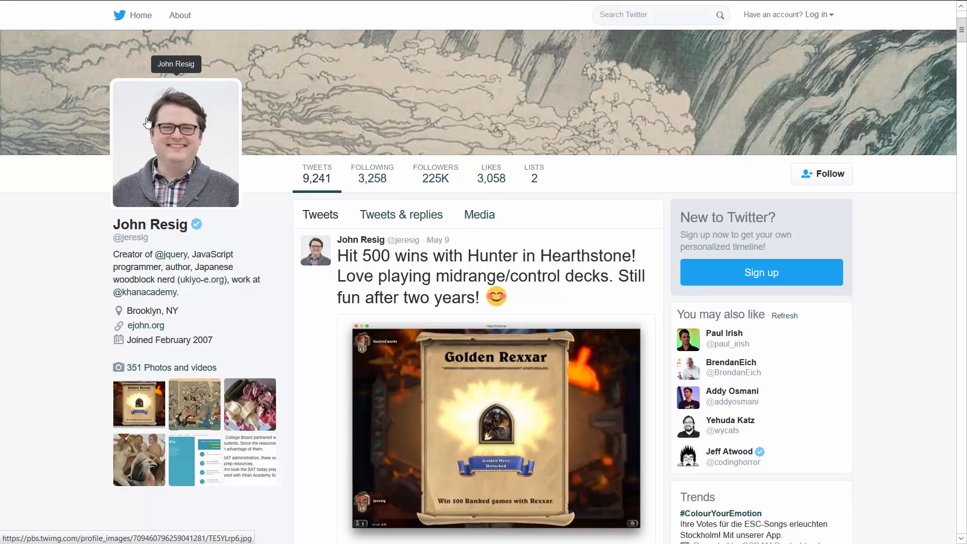
pyautogui.moveTo(212, 194)
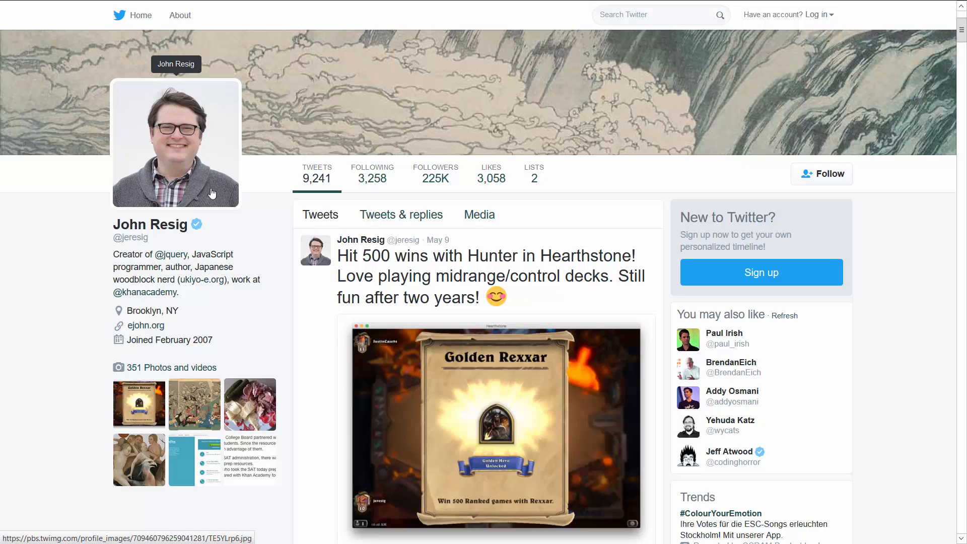
pyautogui.moveTo(146, 250)
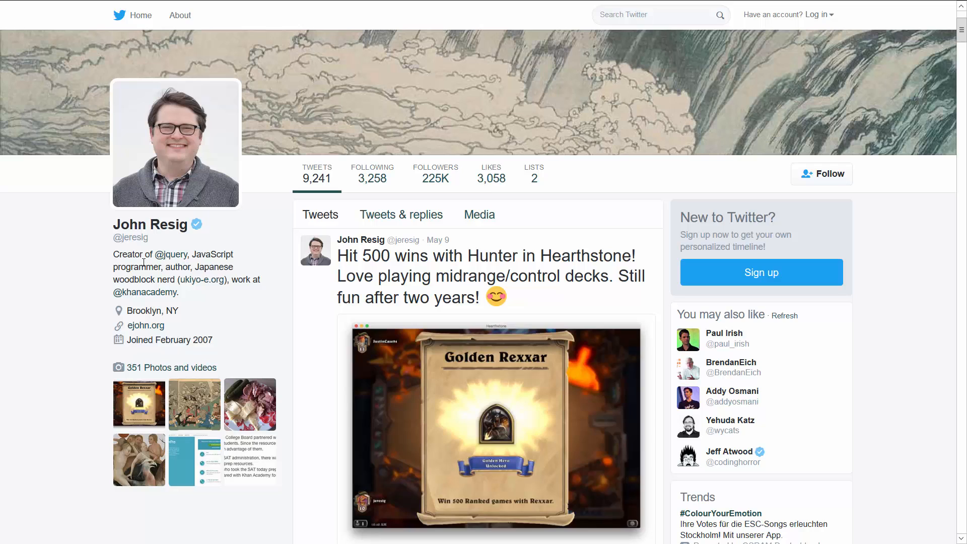
pyautogui.moveTo(262, 139)
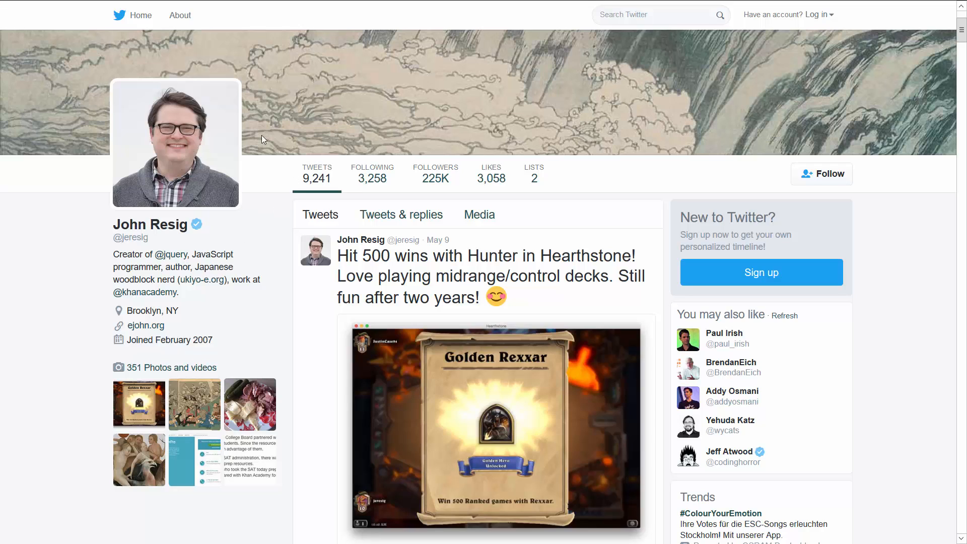
pyautogui.moveTo(241, 178)
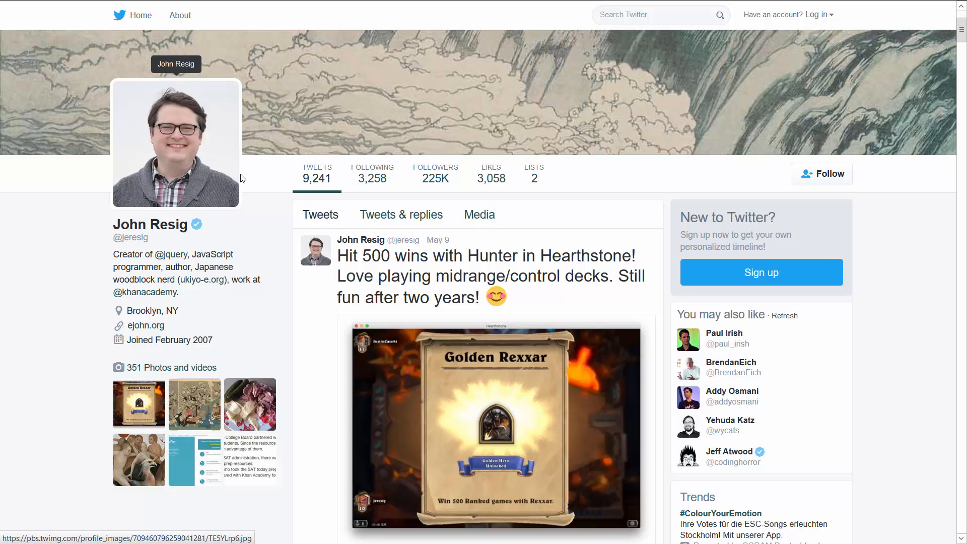
pyautogui.moveTo(284, 215)
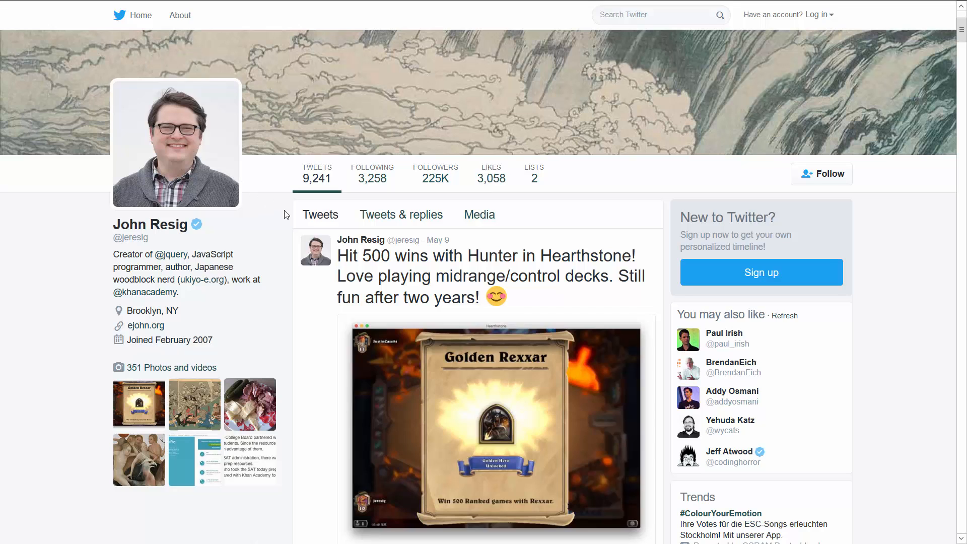
pyautogui.moveTo(435, 176)
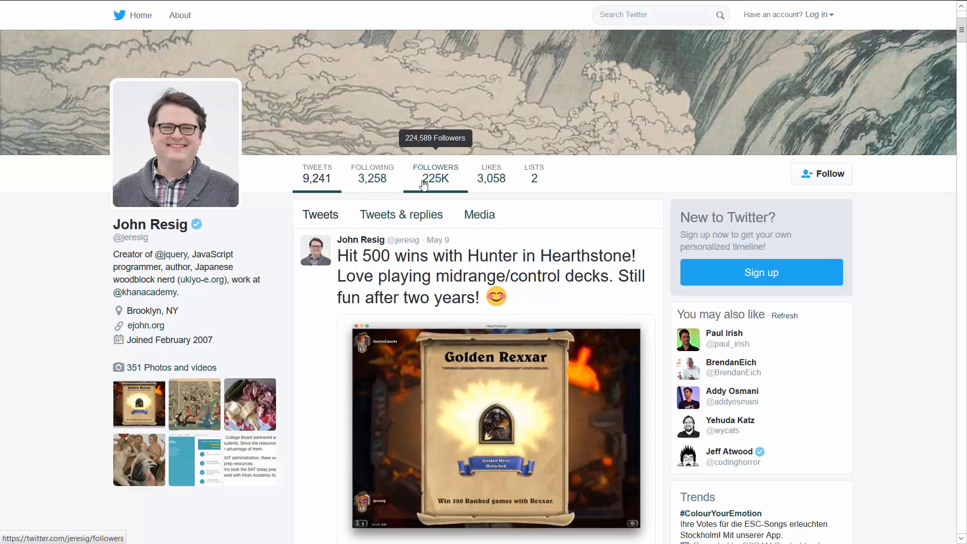
pyautogui.moveTo(434, 185)
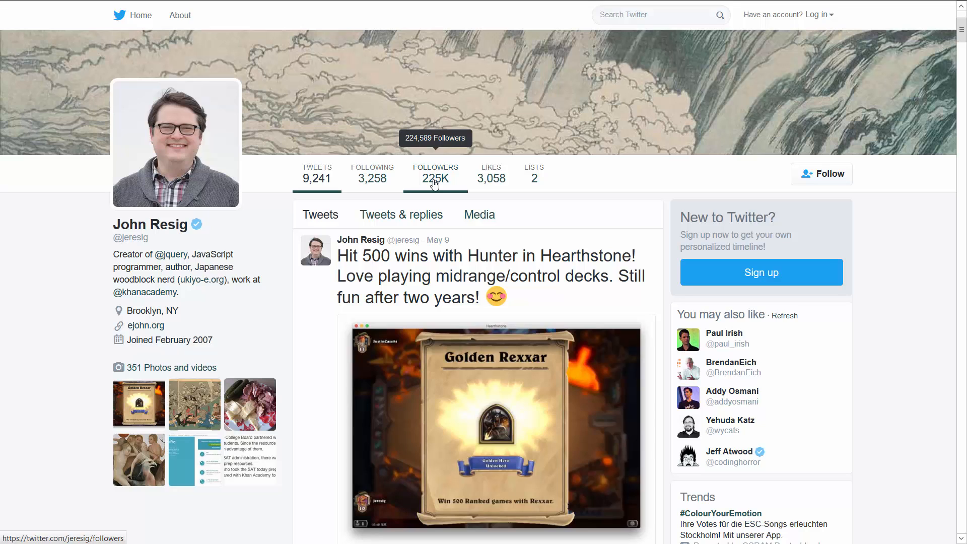
pyautogui.moveTo(283, 170)
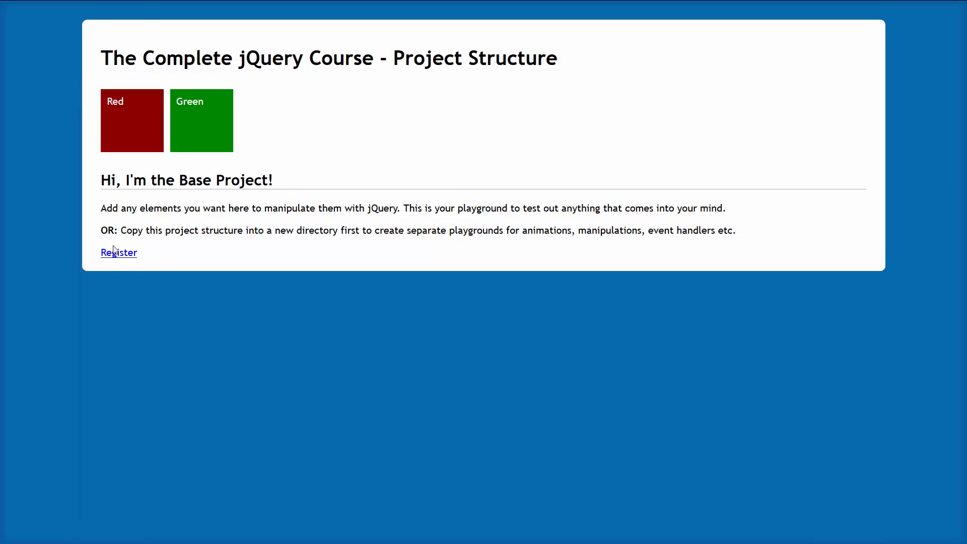
pyautogui.click(118, 252)
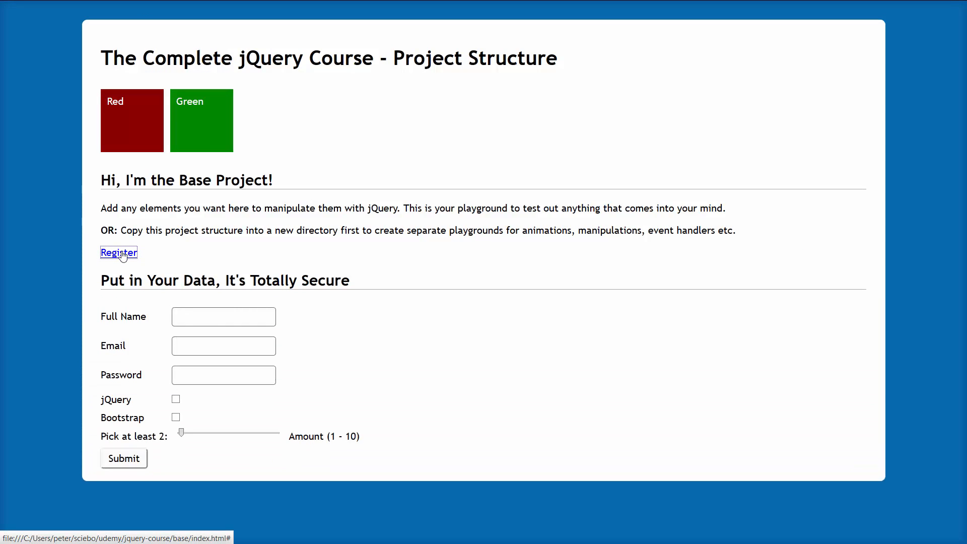
pyautogui.click(117, 252)
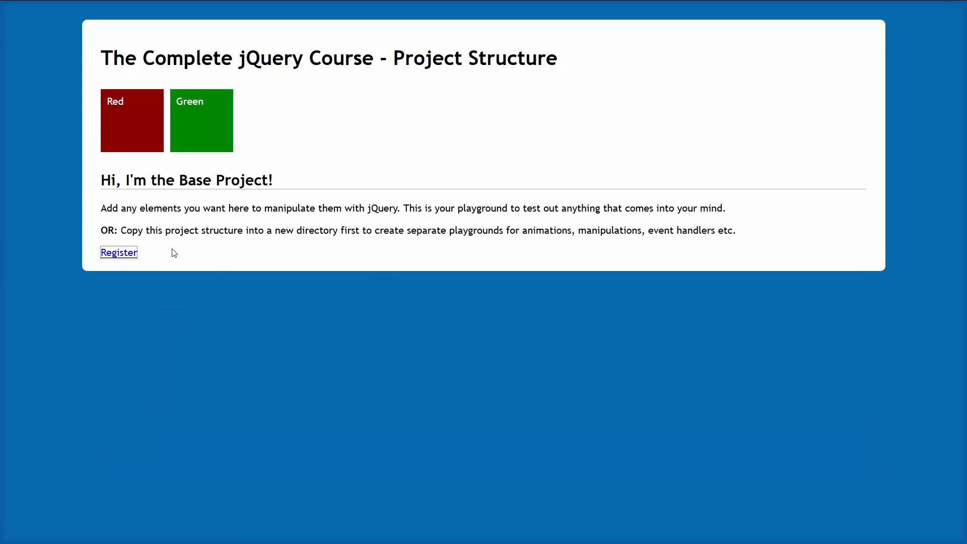